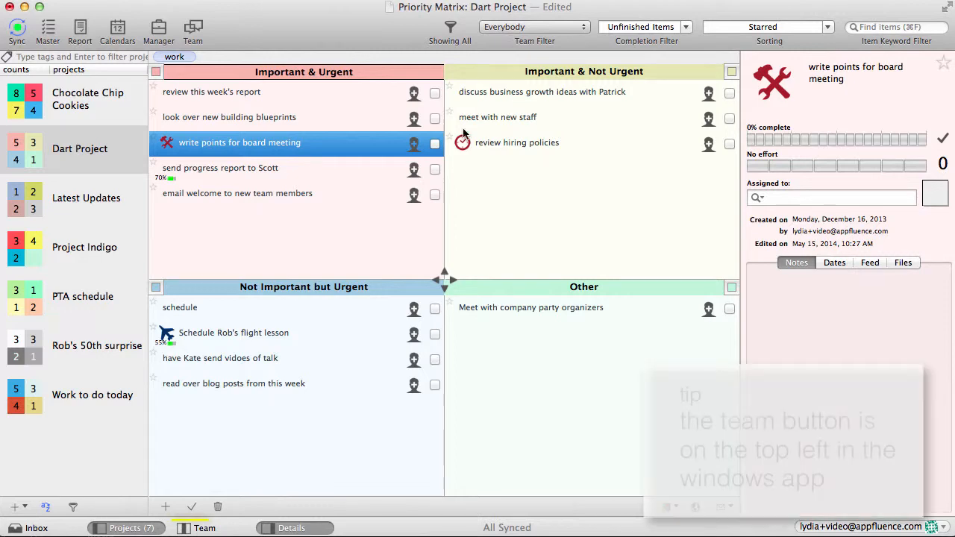
# Show the Dart Project team panel and invite a second teammate to the project
pyautogui.click(196, 528)
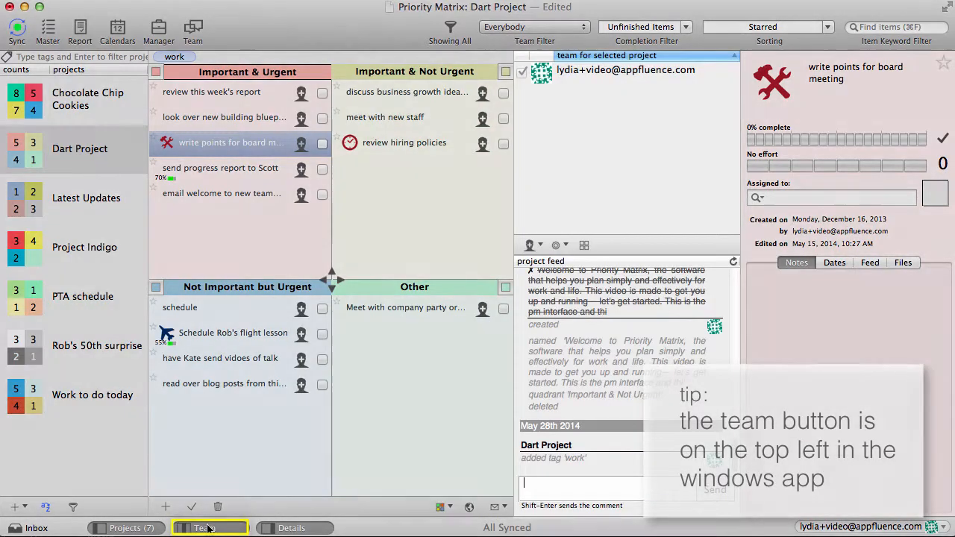
pyautogui.moveTo(432, 520)
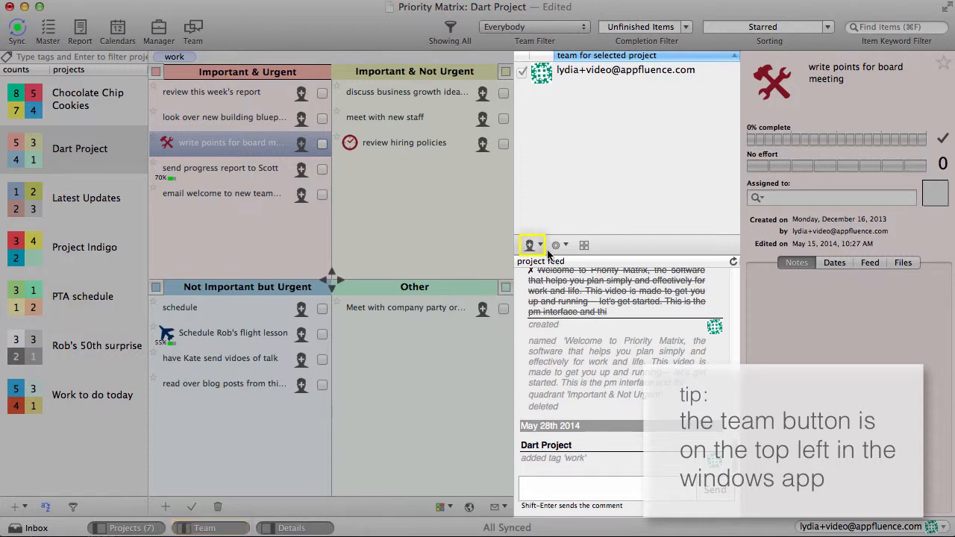
pyautogui.click(531, 244)
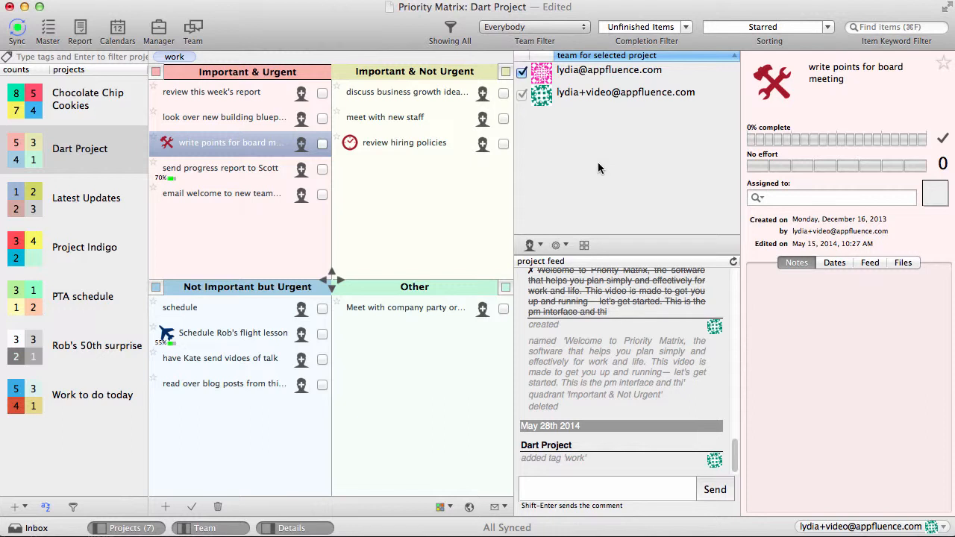
# Filter tasks to one teammate, return to Everybody, and bring up that teammate's options
pyautogui.click(610, 489)
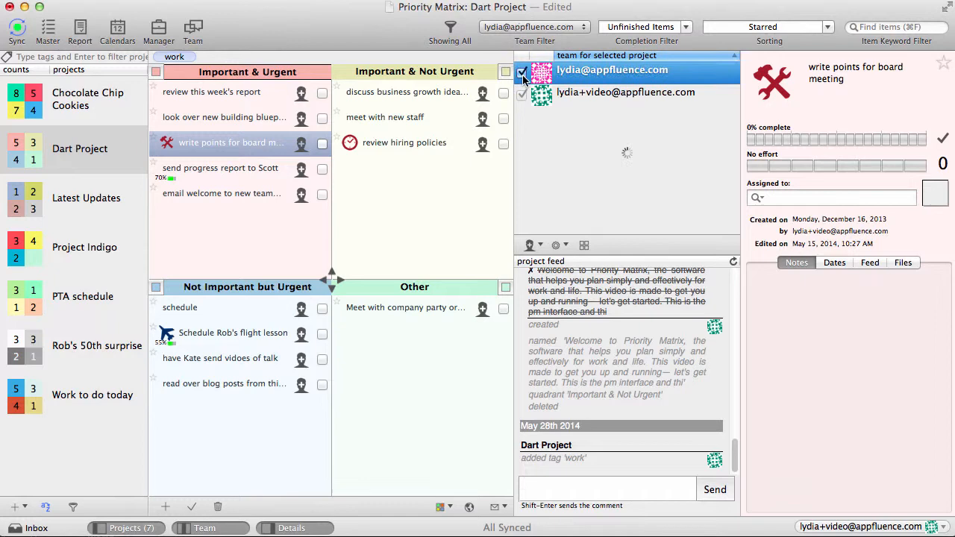
pyautogui.click(528, 245)
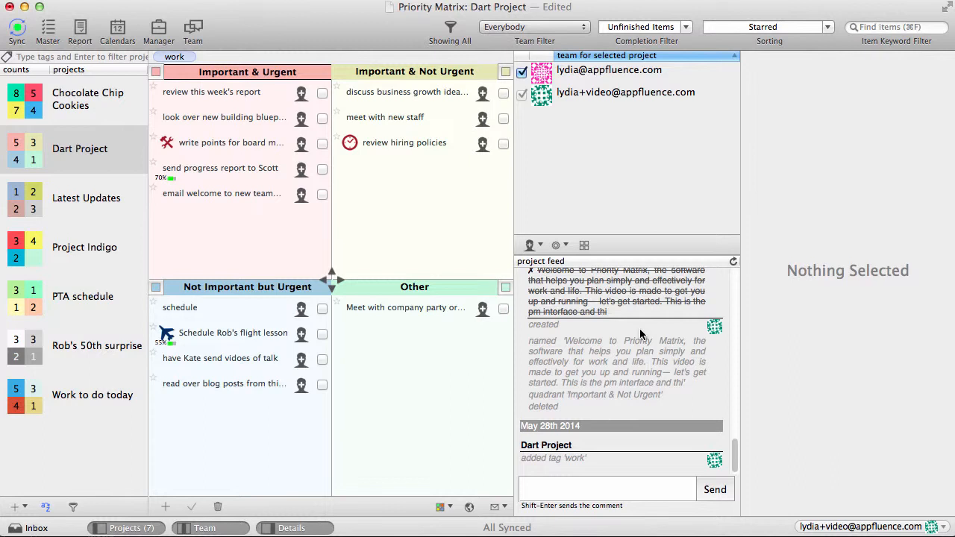
pyautogui.moveTo(692, 193)
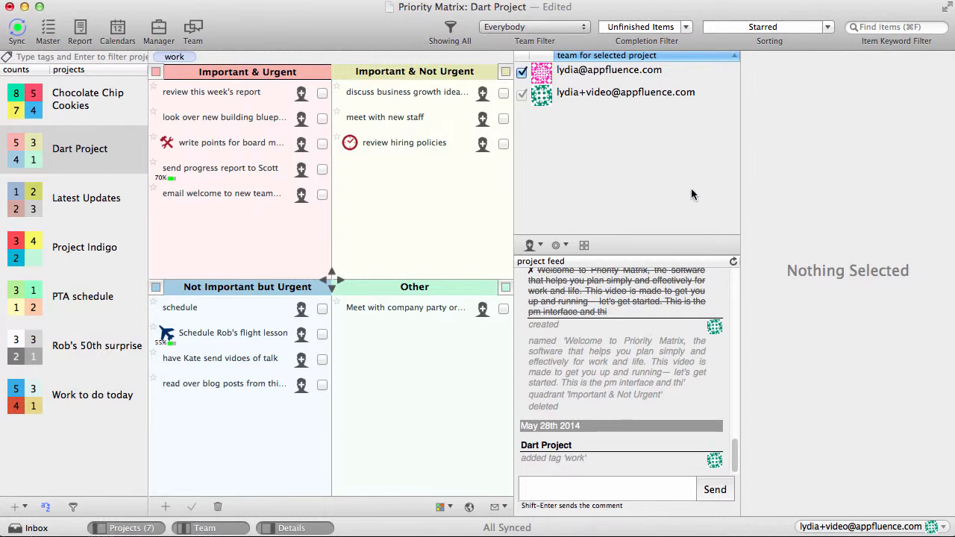
pyautogui.moveTo(643, 119)
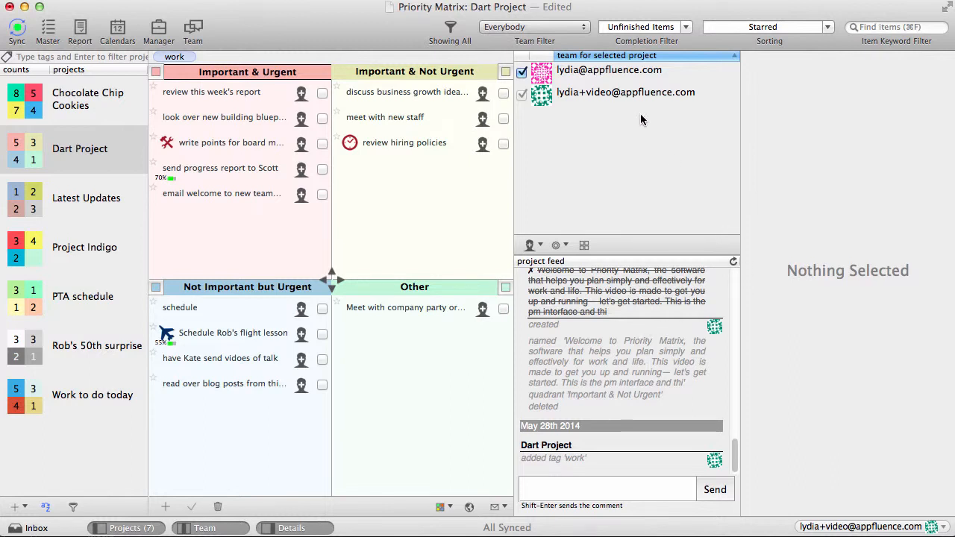
pyautogui.rightClick(606, 70)
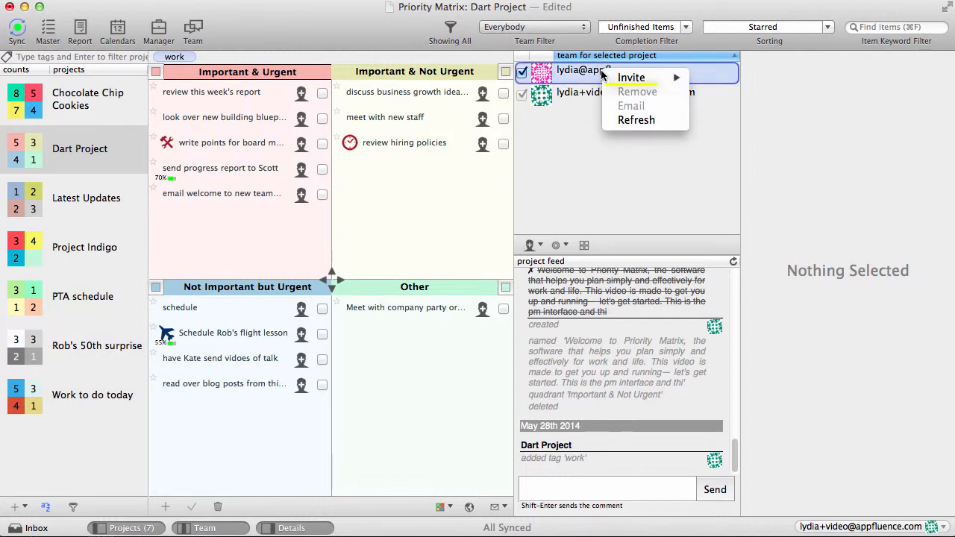
pyautogui.moveTo(660, 101)
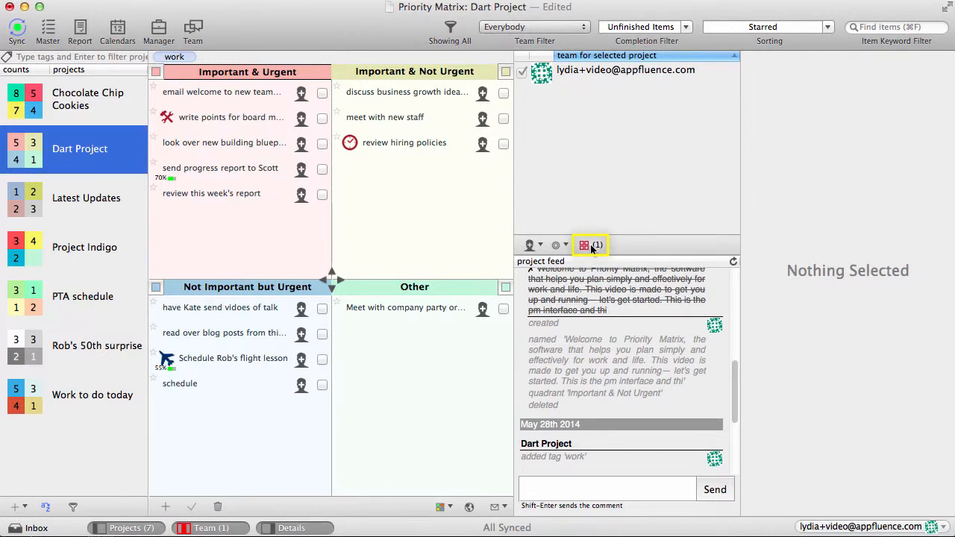
pyautogui.moveTo(585, 245)
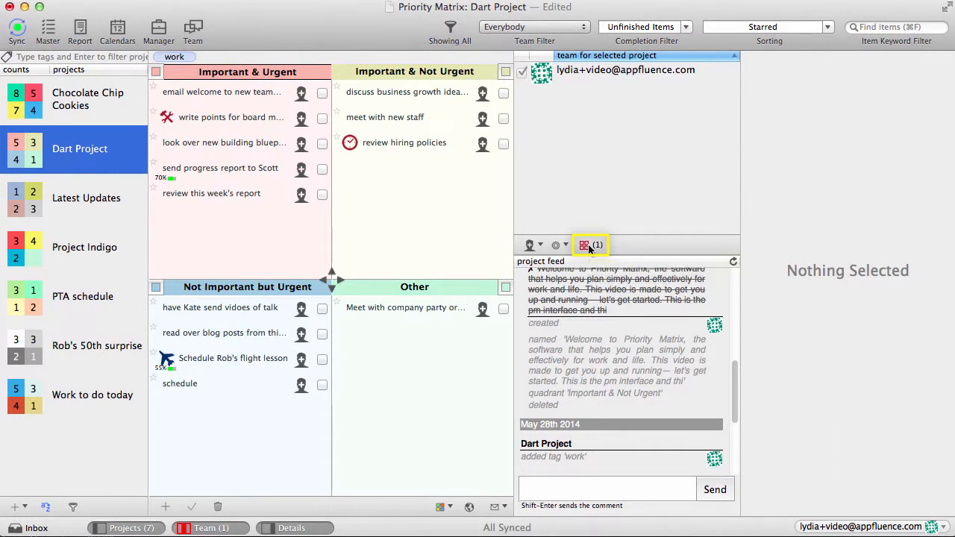
# Switch from the Dart Project to the SOAR project in the sidebar
pyautogui.click(586, 244)
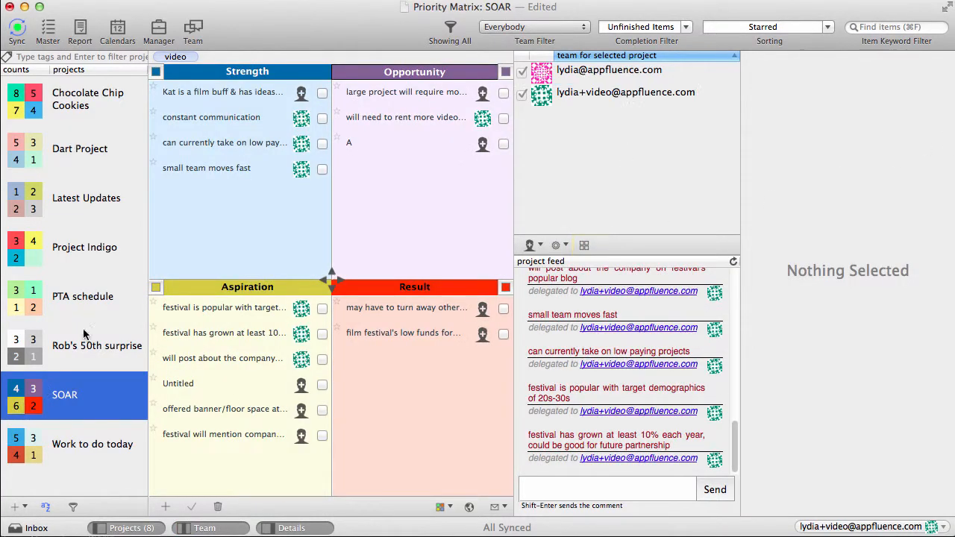
# Return to Dart Project via Project Indigo, where the feed shows the invitation rejected
pyautogui.click(79, 149)
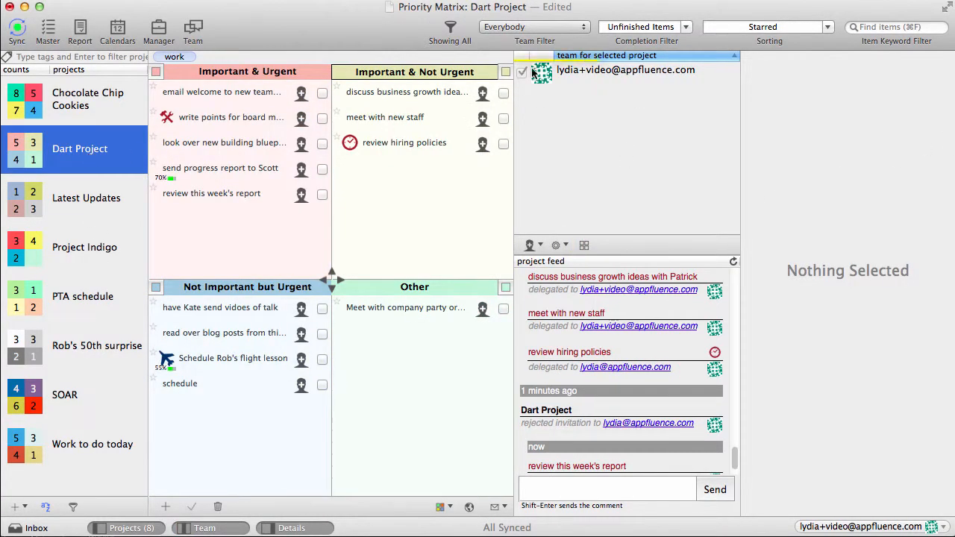
pyautogui.click(84, 247)
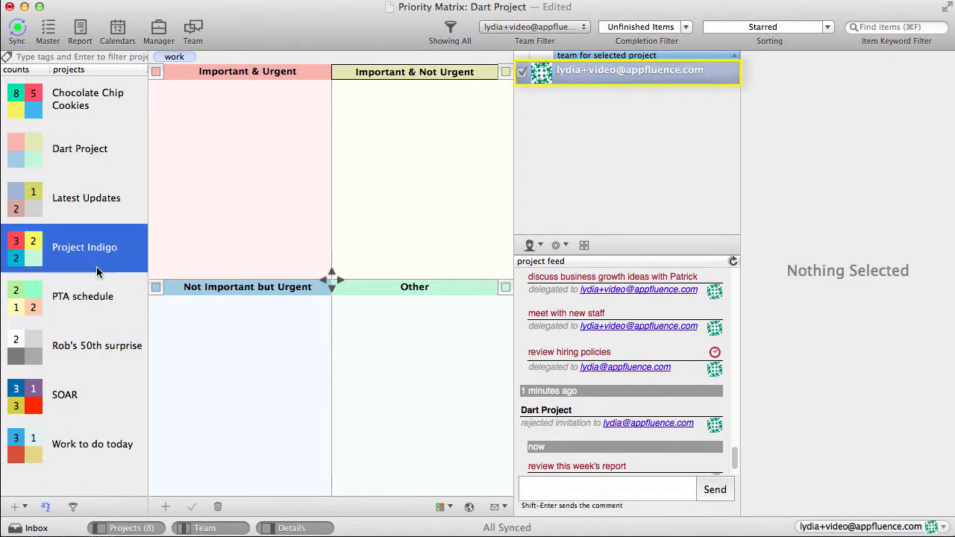
pyautogui.click(65, 395)
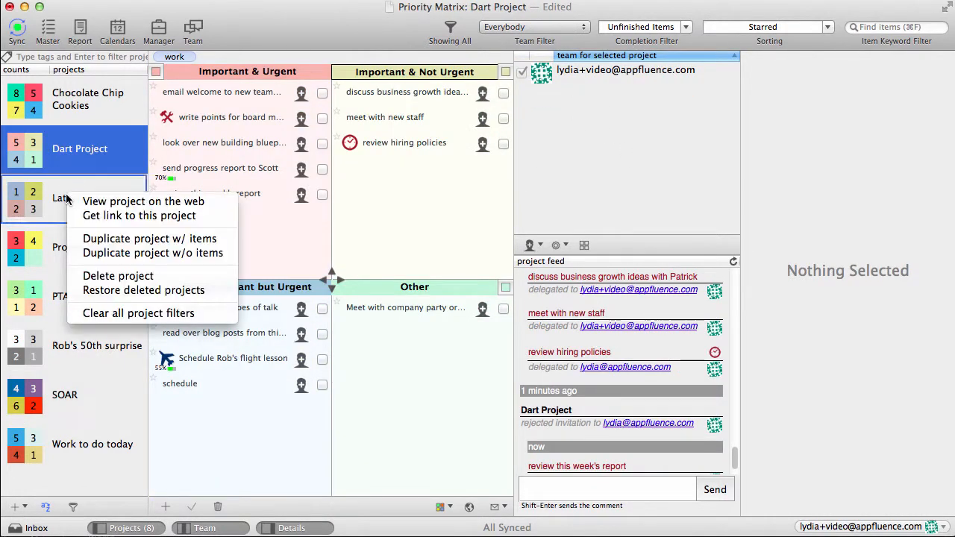
# Delete the Latest Updates project, confirm it, then restore it from deleted projects
pyautogui.click(117, 275)
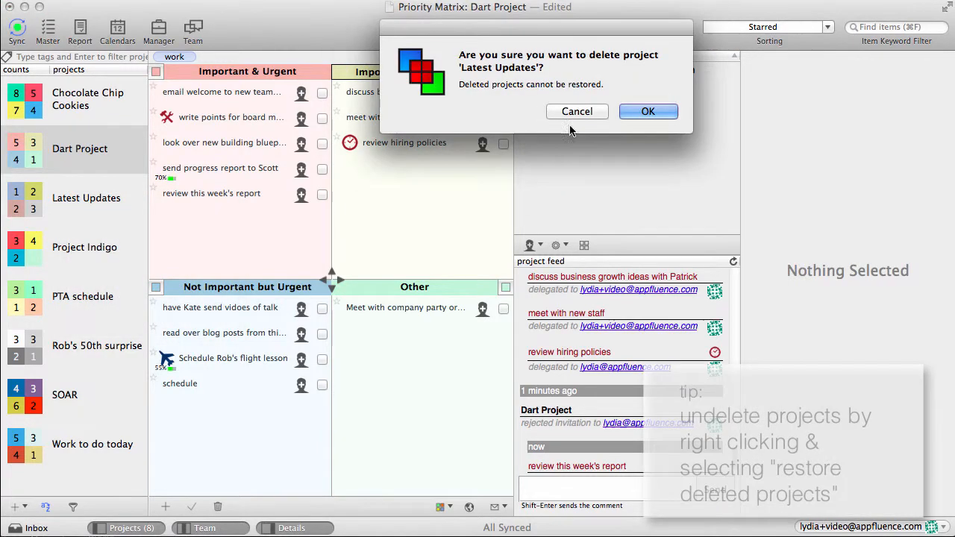
pyautogui.click(648, 110)
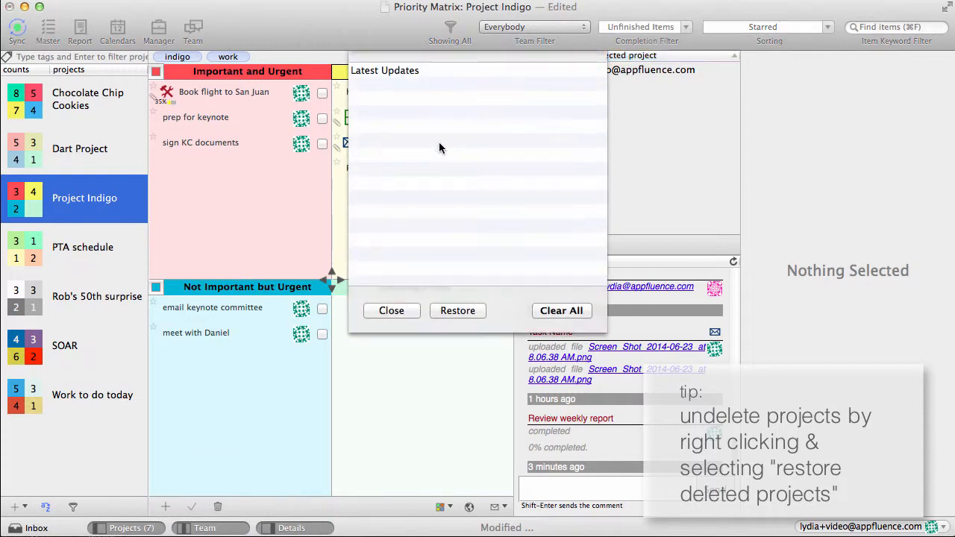
pyautogui.click(456, 310)
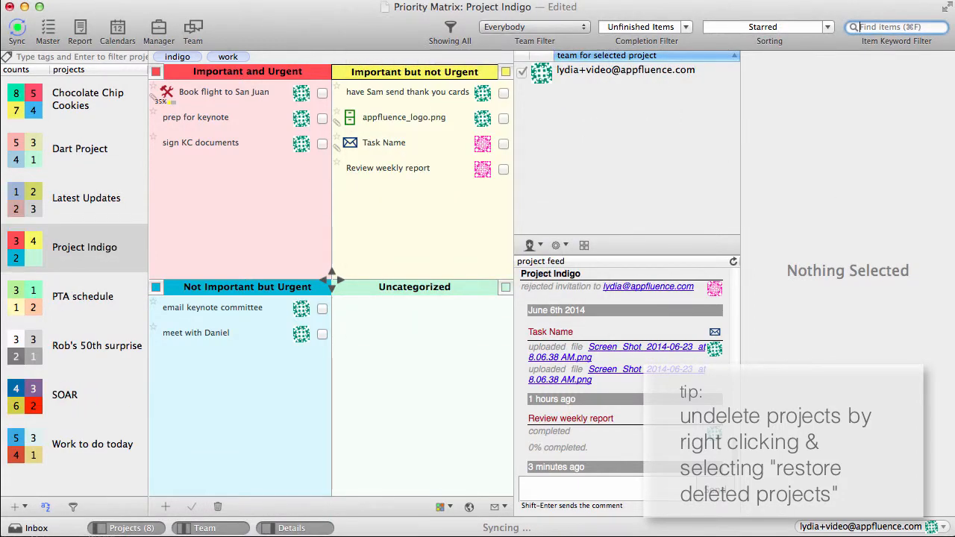
# Assign the welcome email and board-meeting points tasks to a teammate
pyautogui.click(81, 149)
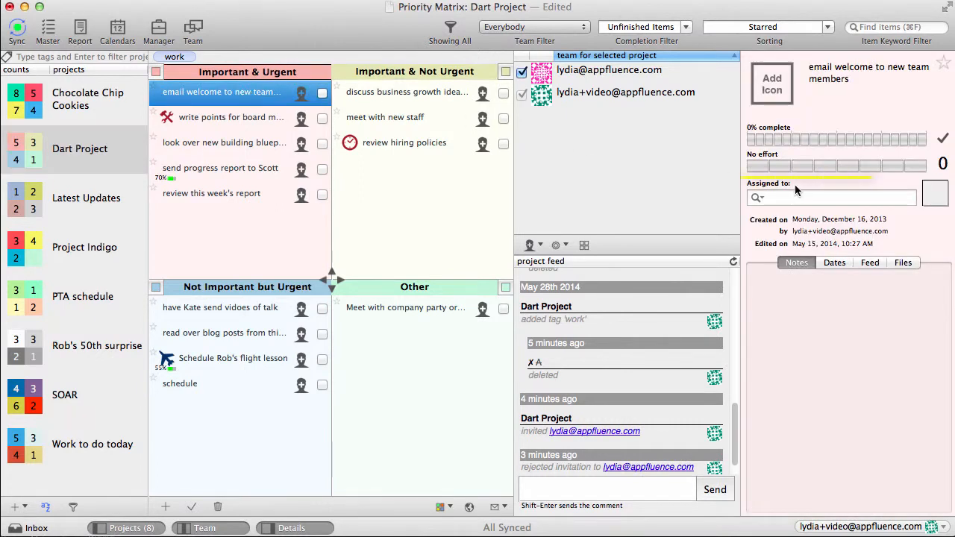
pyautogui.click(830, 197)
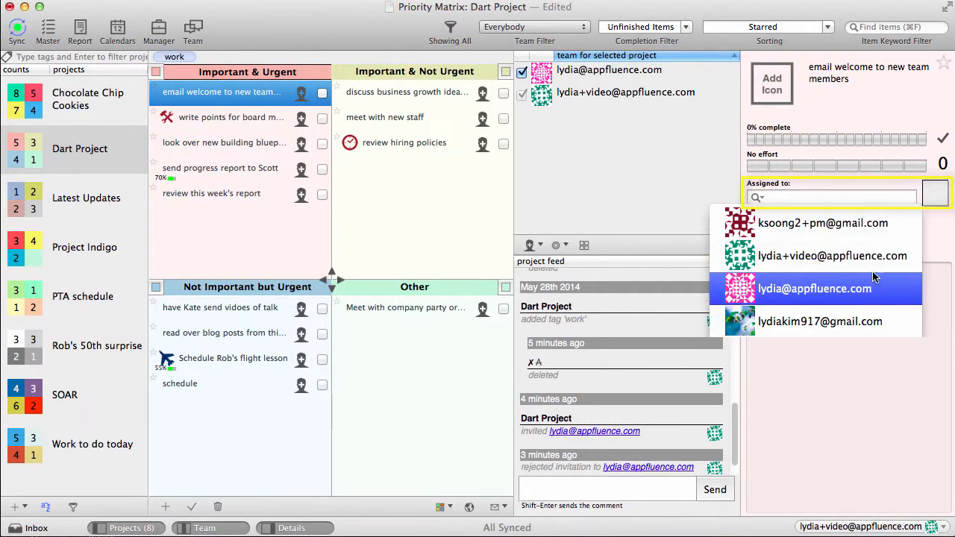
pyautogui.click(814, 288)
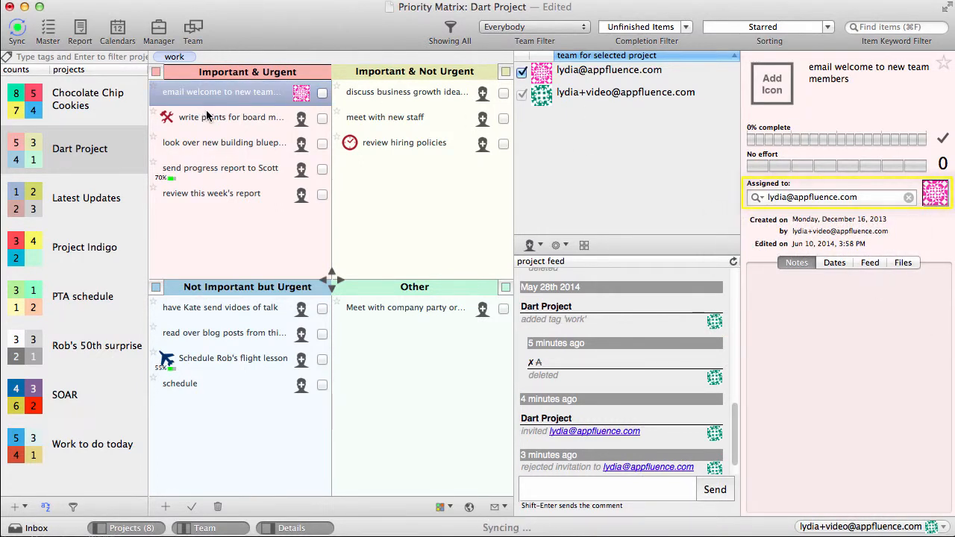
pyautogui.click(230, 117)
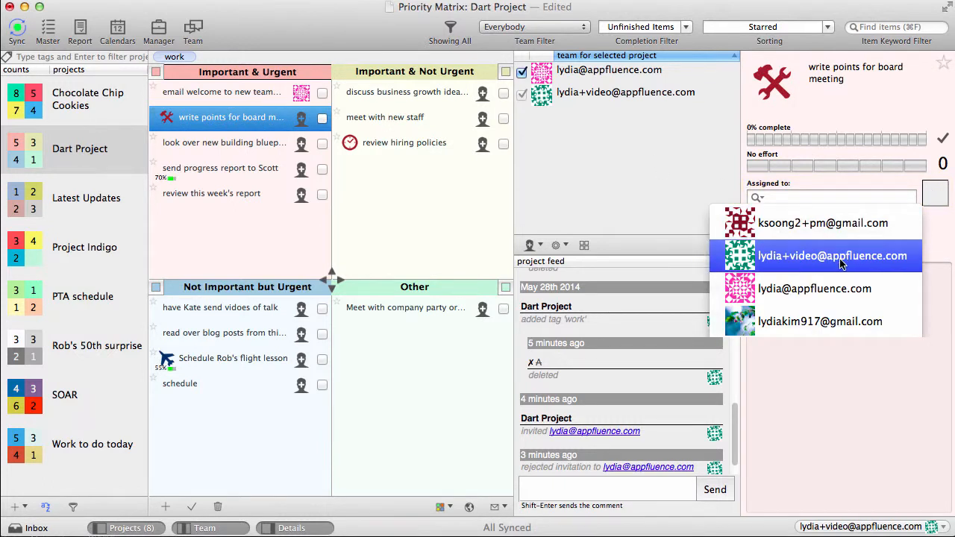
pyautogui.click(224, 143)
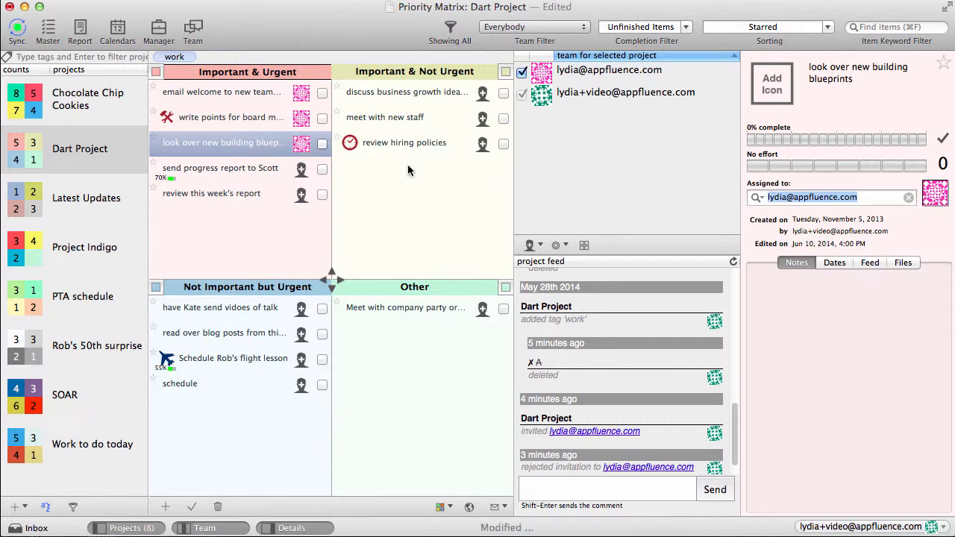
# Assign the progress report, weekly report review, business growth ideas and hiring policies tasks
pyautogui.click(221, 167)
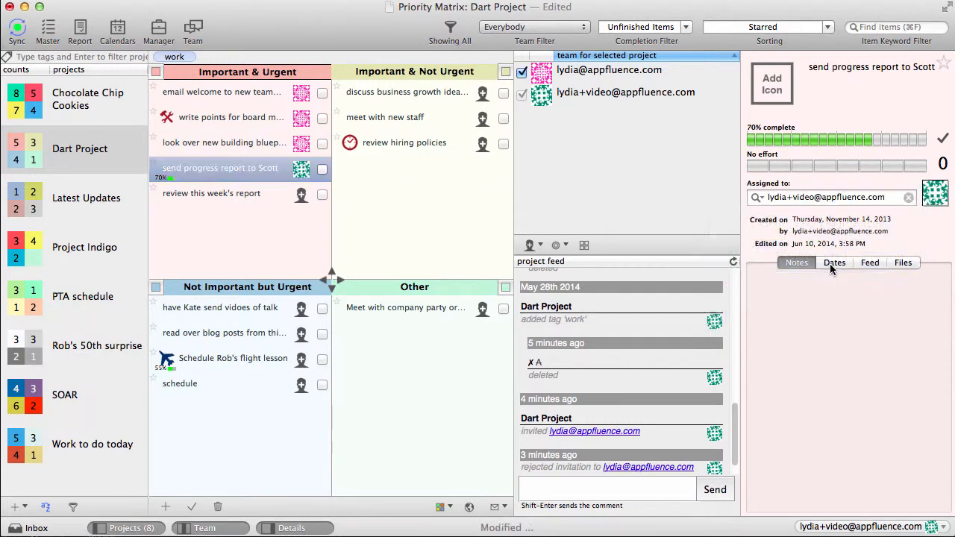
pyautogui.click(212, 194)
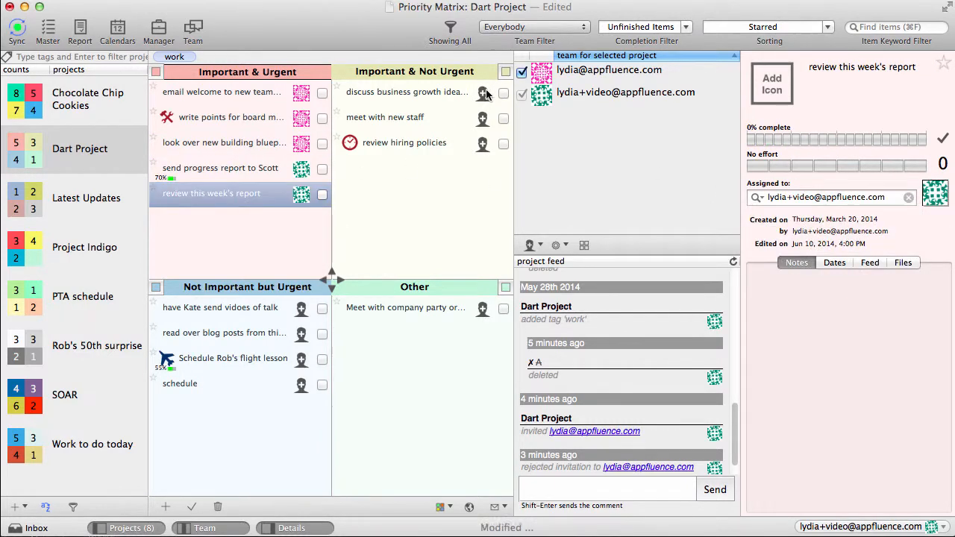
pyautogui.click(406, 93)
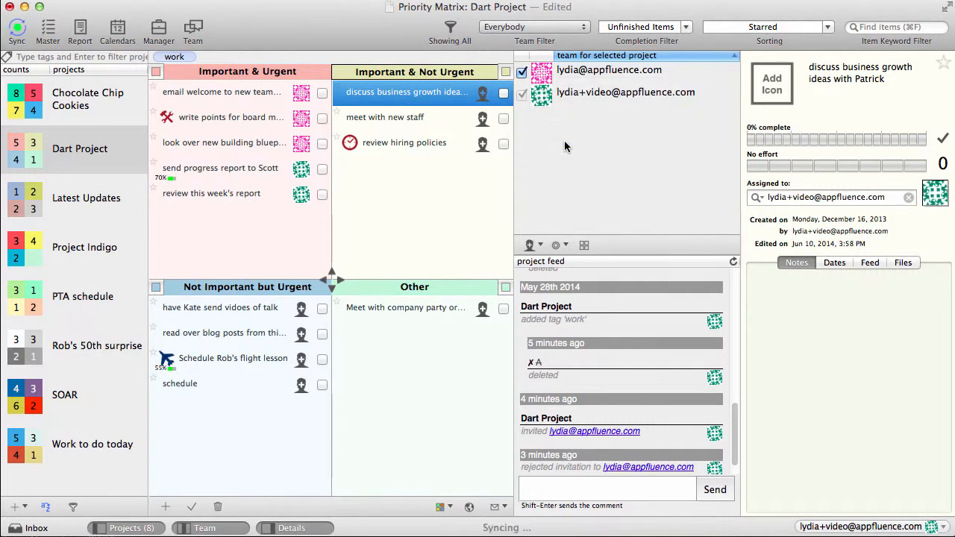
pyautogui.click(403, 143)
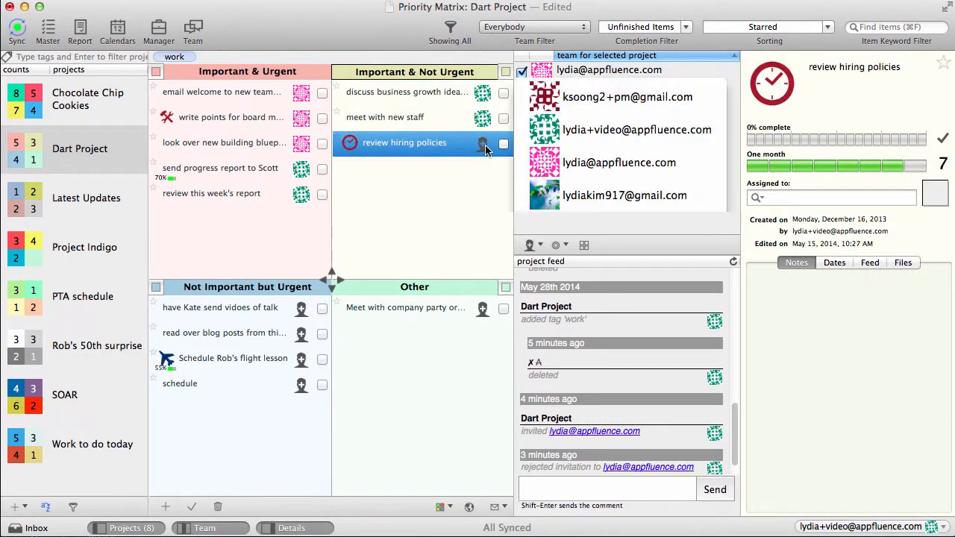